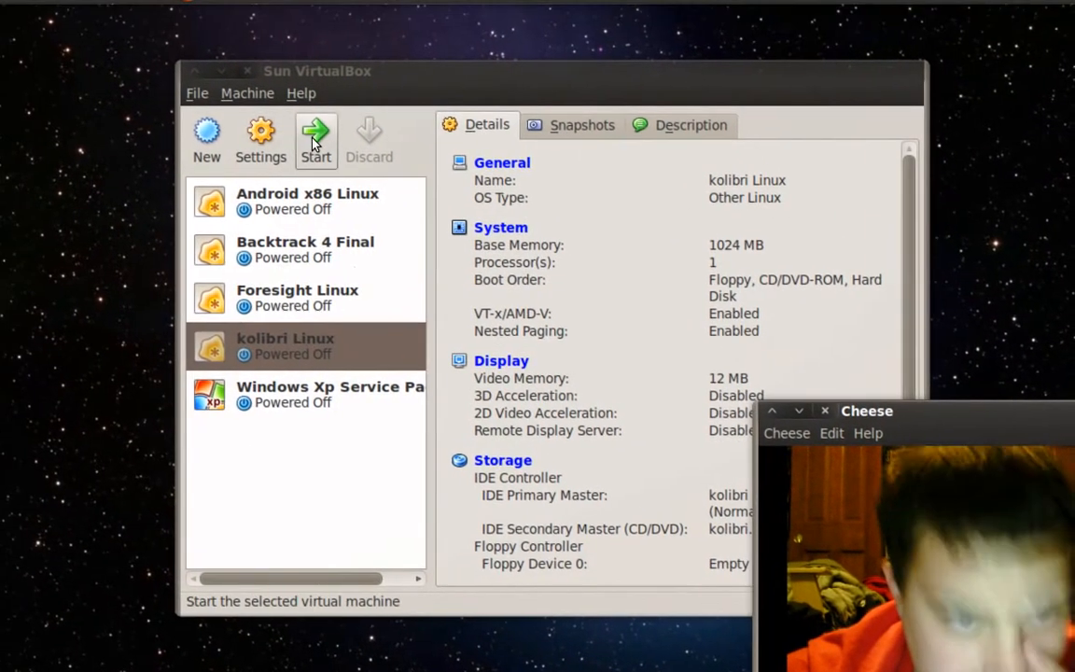
Step: Boot the kolibri Linux virtual machine from the VirtualBox machine list
{"action": "left_click", "coordinate": [315, 134]}
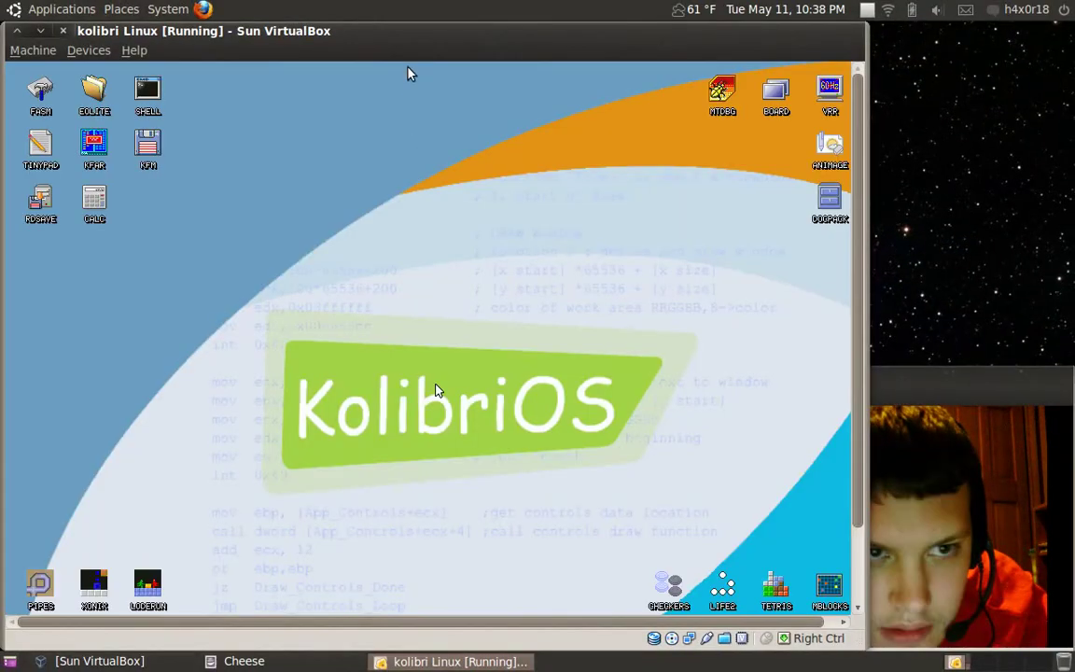
{"action": "mouse_move", "coordinate": [486, 38]}
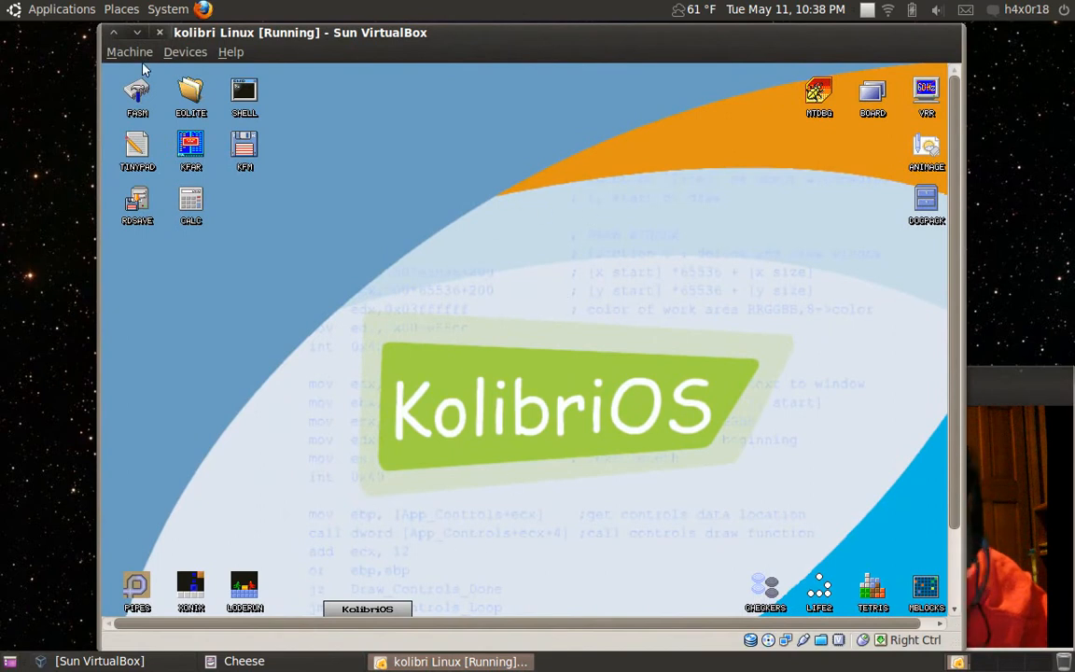
{"action": "double_click", "coordinate": [243, 92]}
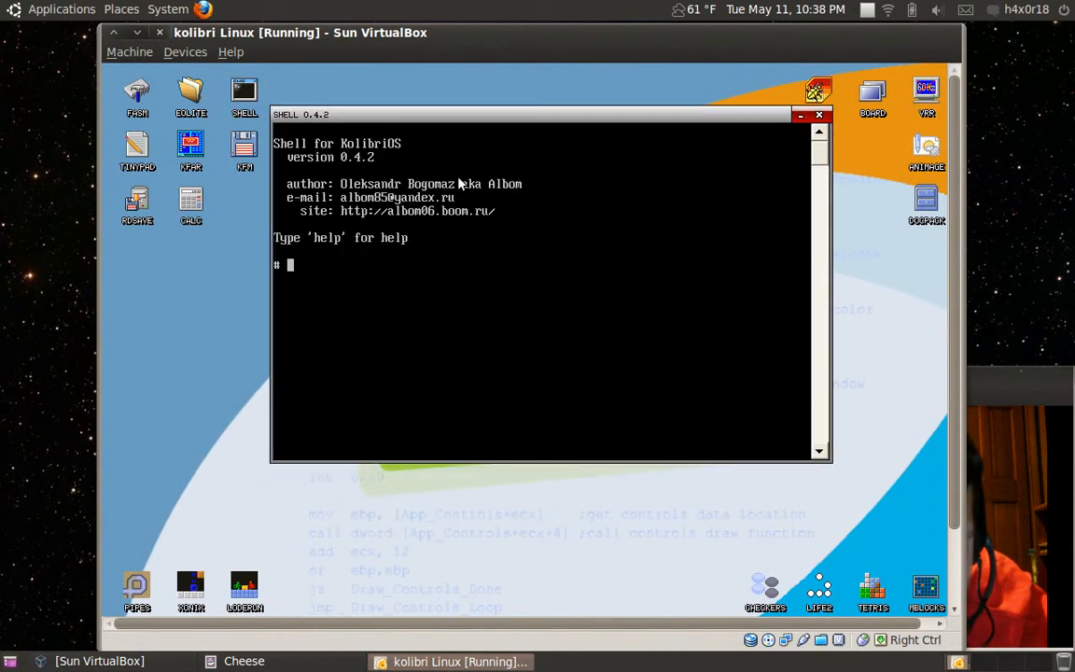
{"action": "left_click", "coordinate": [821, 114]}
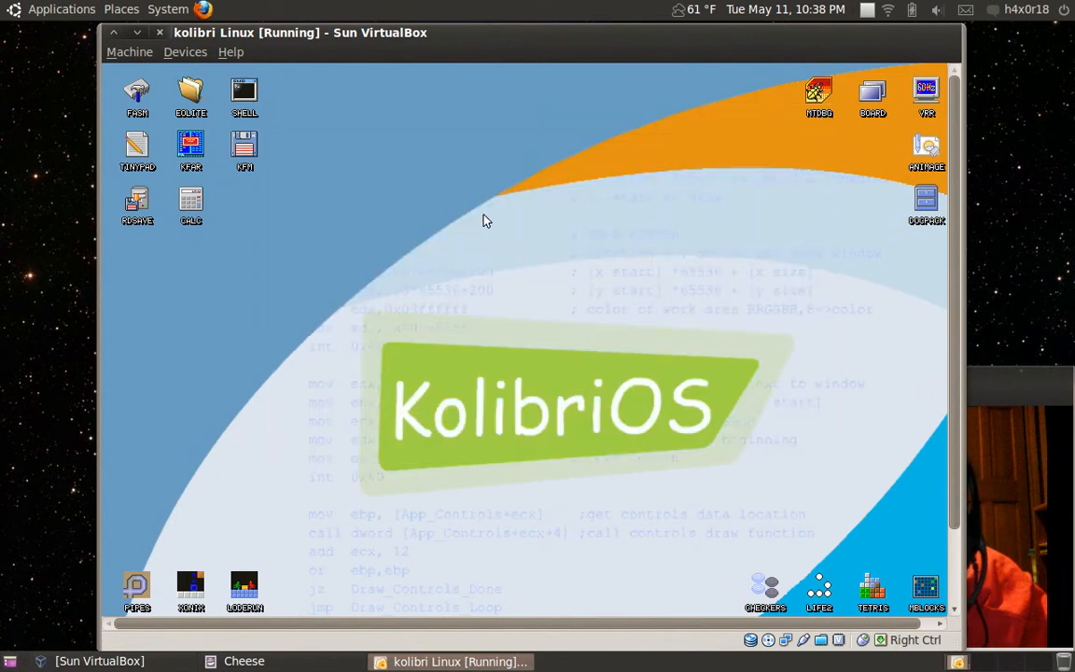
{"action": "double_click", "coordinate": [243, 90]}
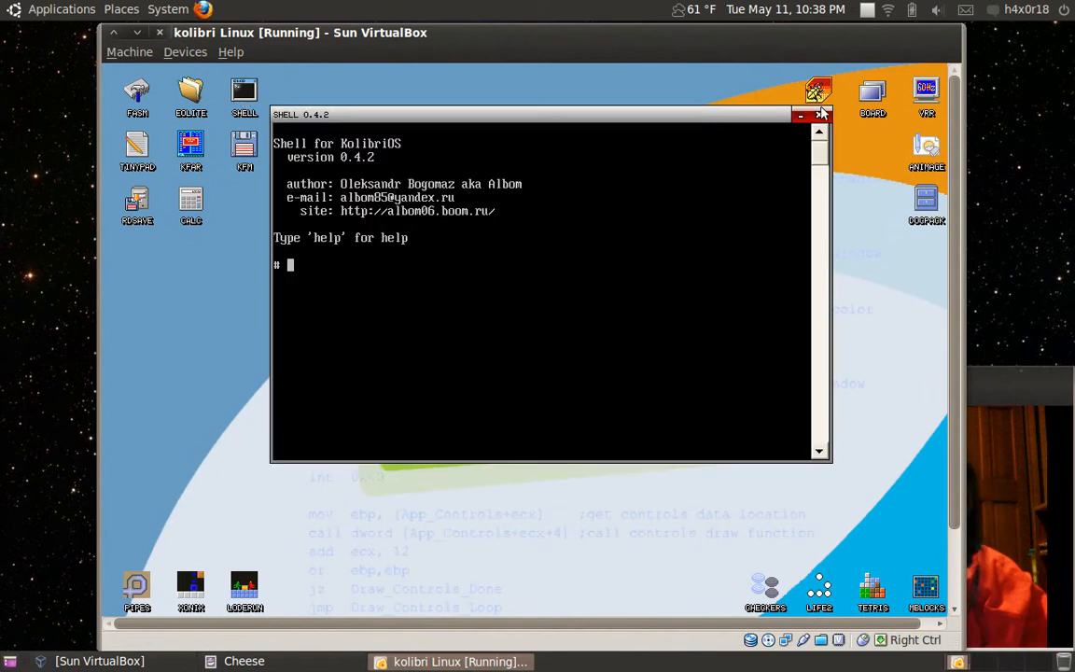
{"action": "left_click", "coordinate": [819, 116]}
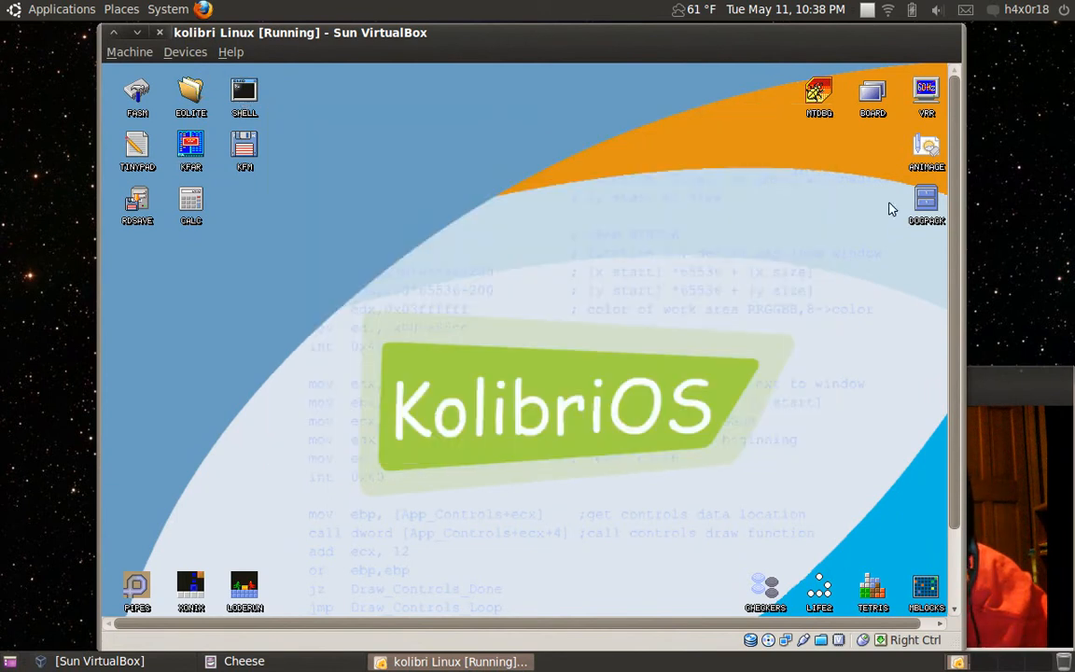
{"action": "mouse_move", "coordinate": [565, 260]}
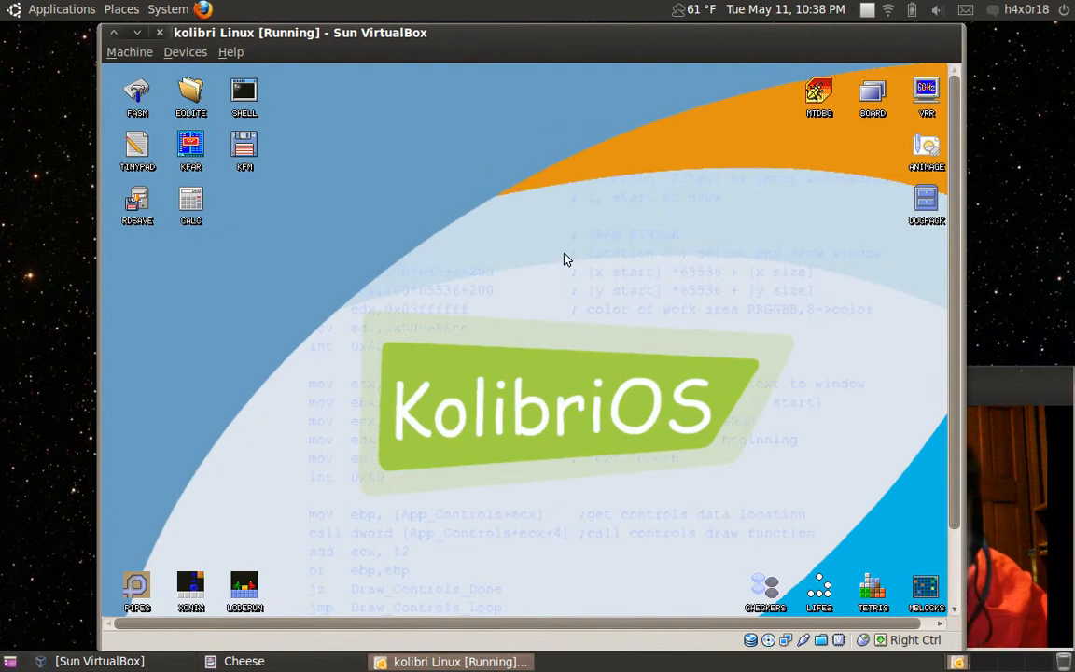
{"action": "mouse_move", "coordinate": [638, 257]}
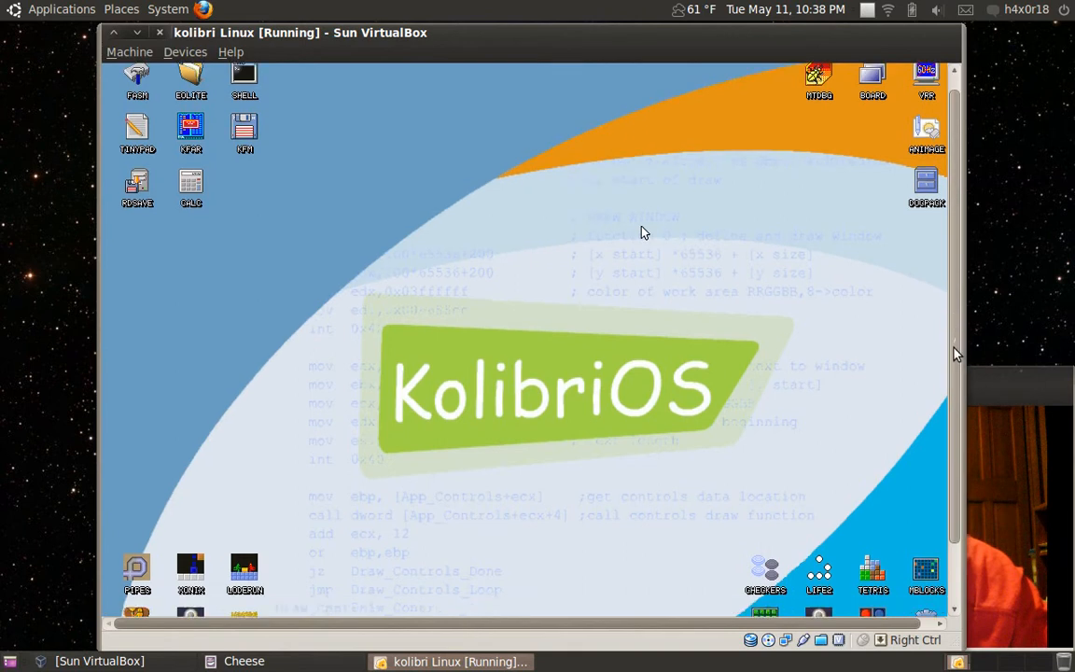
{"action": "left_click", "coordinate": [131, 608]}
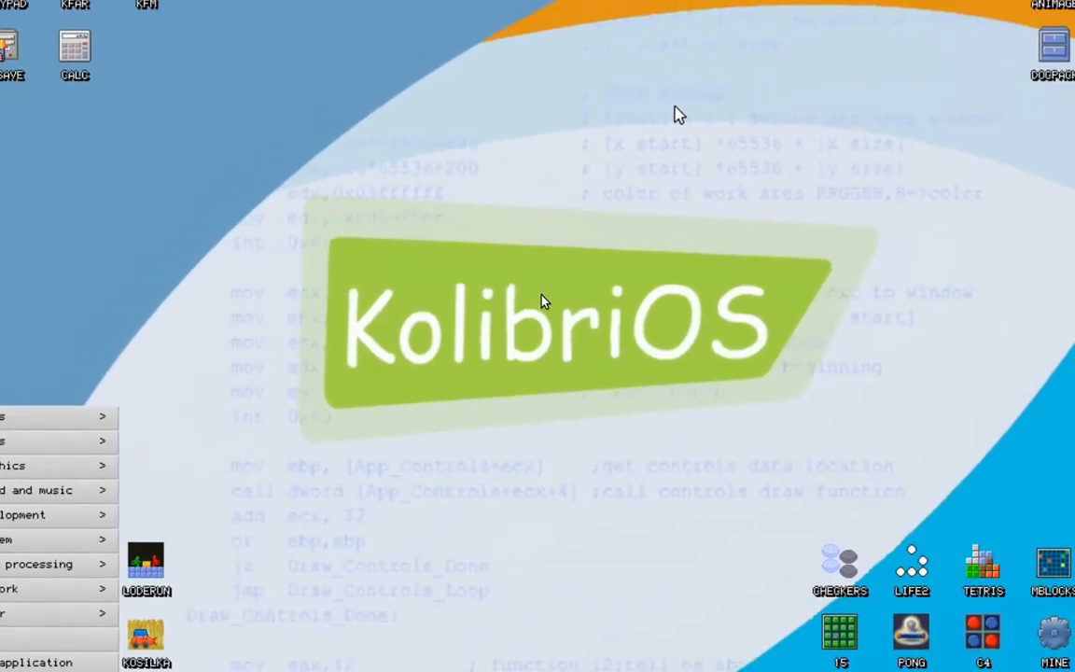
{"action": "left_click", "coordinate": [79, 634]}
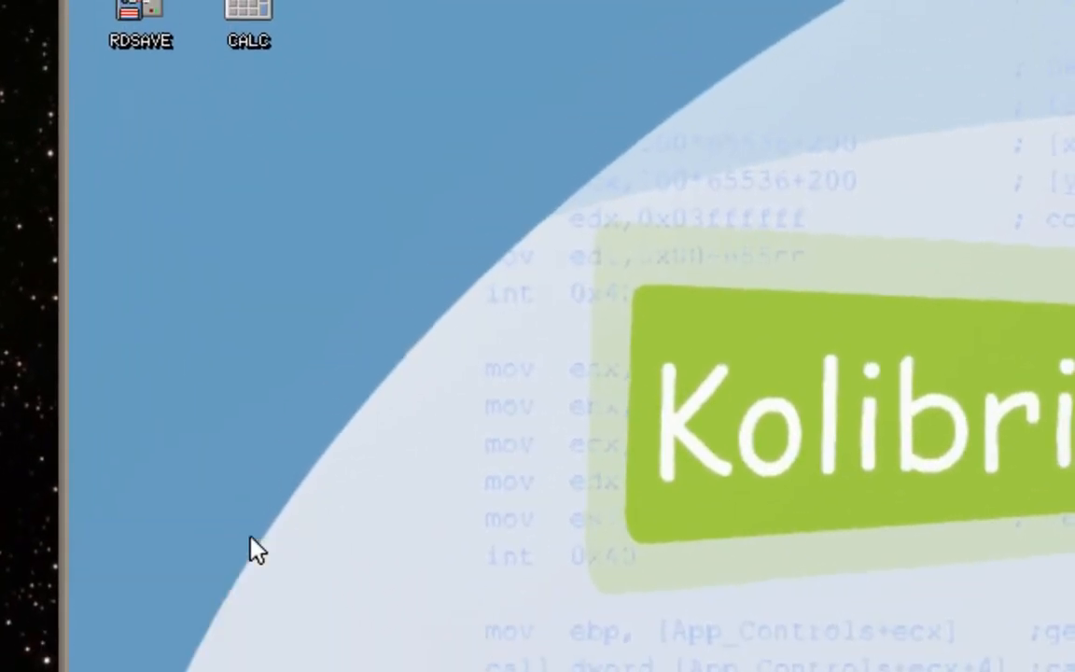
{"action": "left_click", "coordinate": [124, 608]}
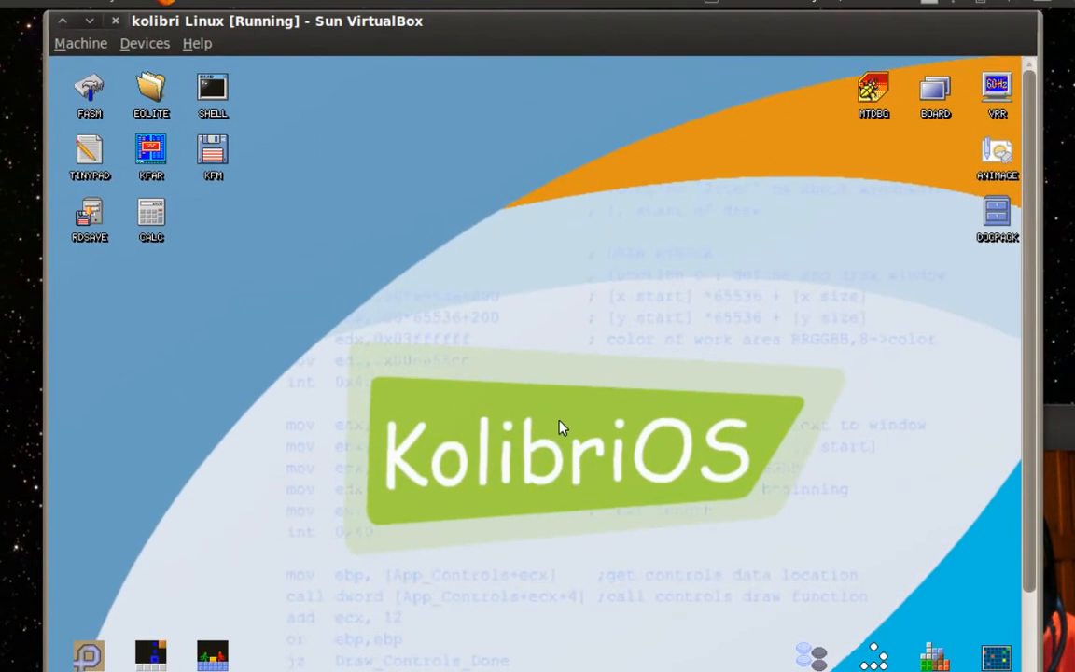
Step: Launch the calculator from the CALC desktop icon
{"action": "double_click", "coordinate": [151, 215]}
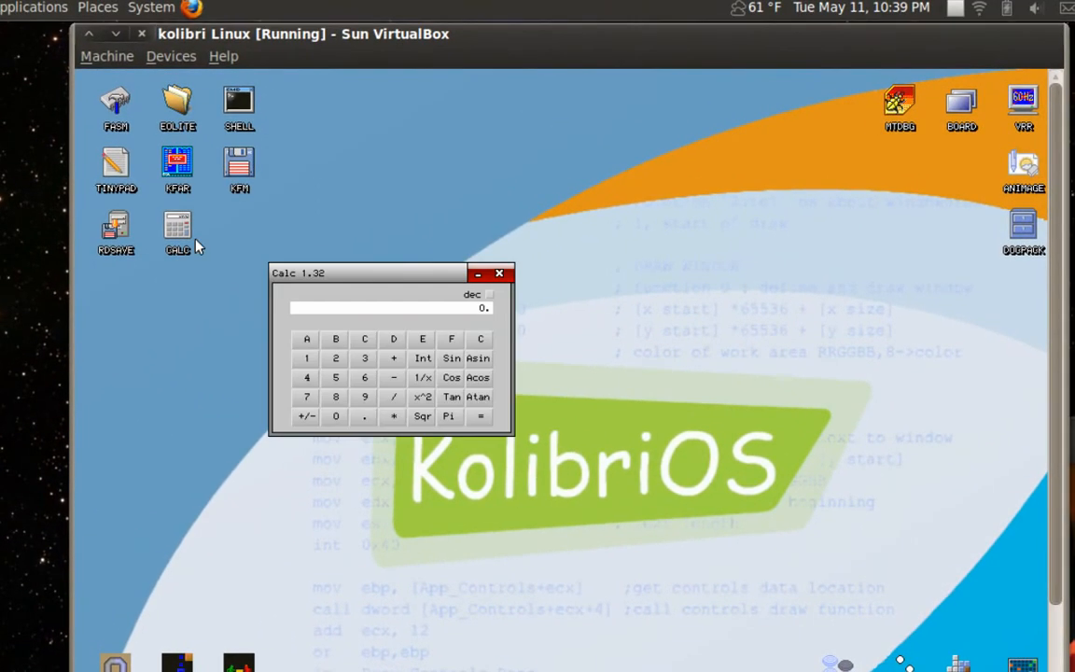
{"action": "left_click", "coordinate": [498, 272]}
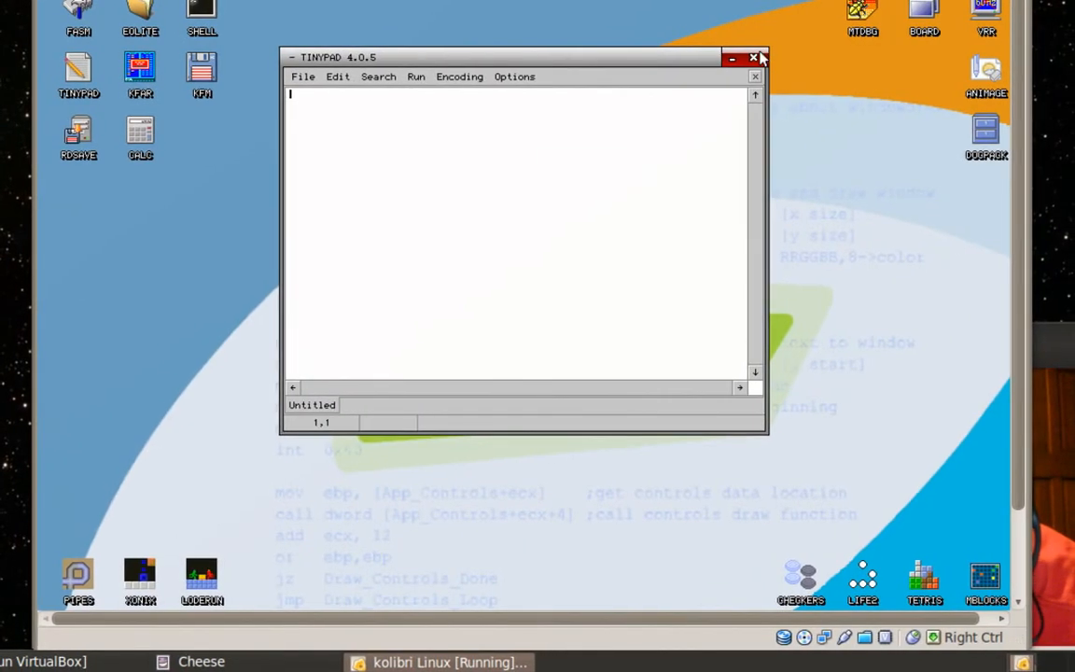
Step: Close the TinyPad editor window, returning to the bare desktop
{"action": "left_click", "coordinate": [750, 56]}
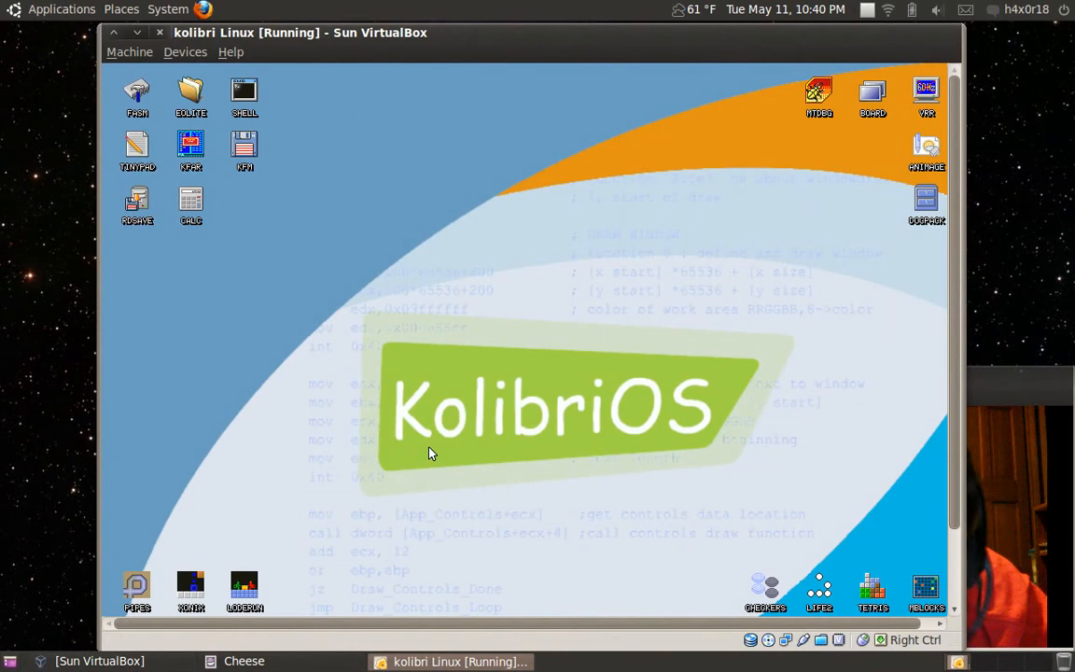
{"action": "mouse_move", "coordinate": [179, 409]}
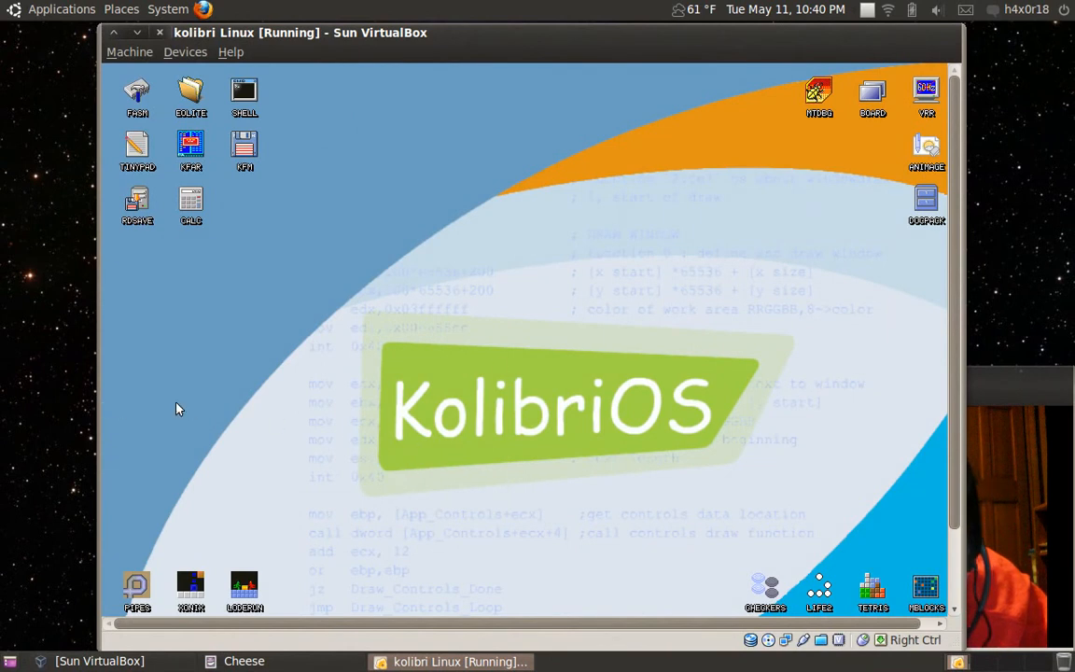
{"action": "mouse_move", "coordinate": [564, 359]}
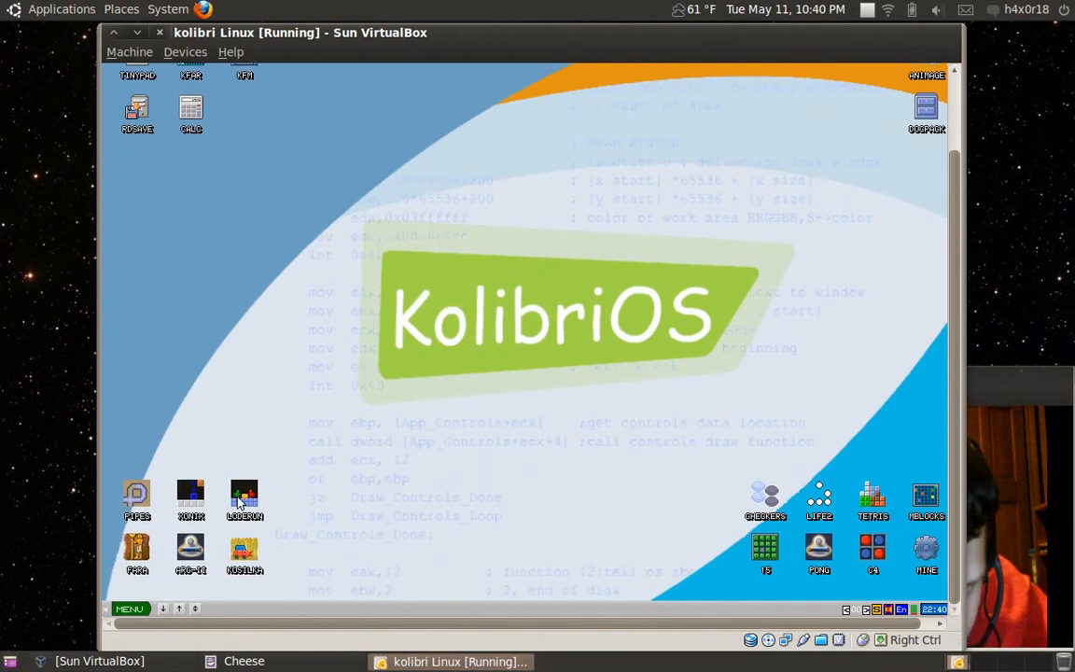
Step: Shut down KolibriOS via the taskbar MENU's Shutdown entry
{"action": "left_click", "coordinate": [131, 608]}
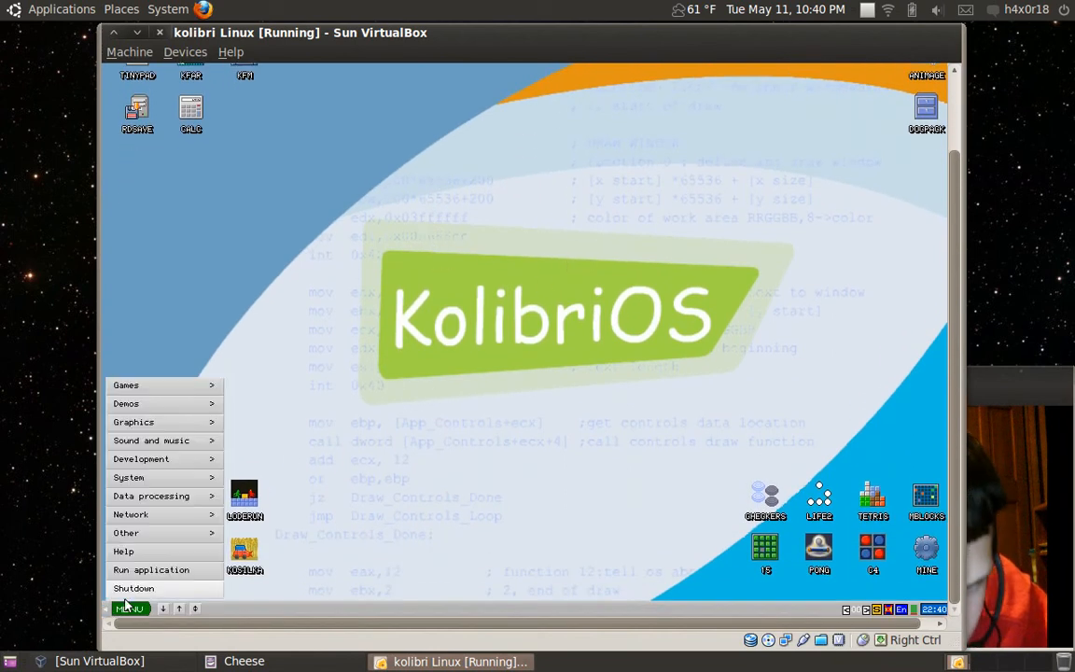
{"action": "left_click", "coordinate": [135, 588]}
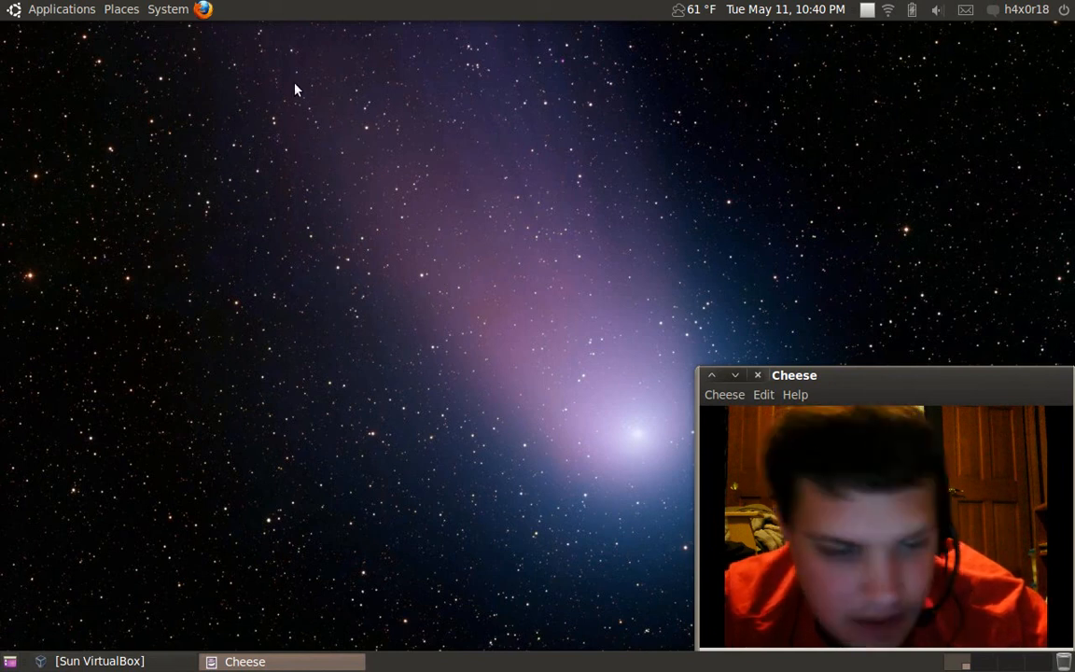
{"action": "mouse_move", "coordinate": [461, 332]}
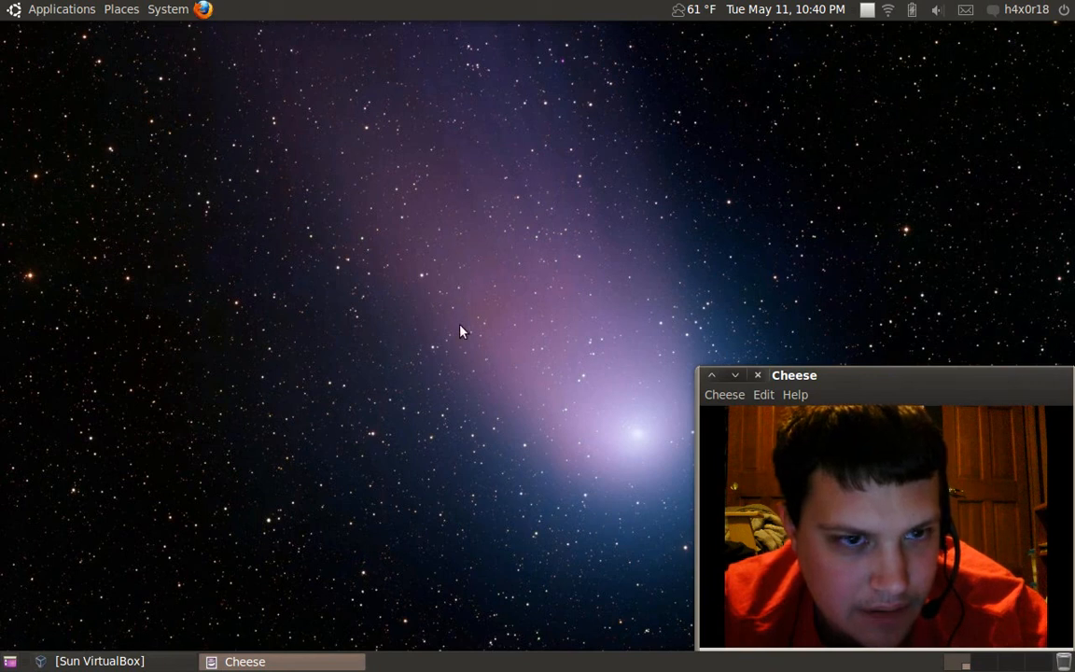